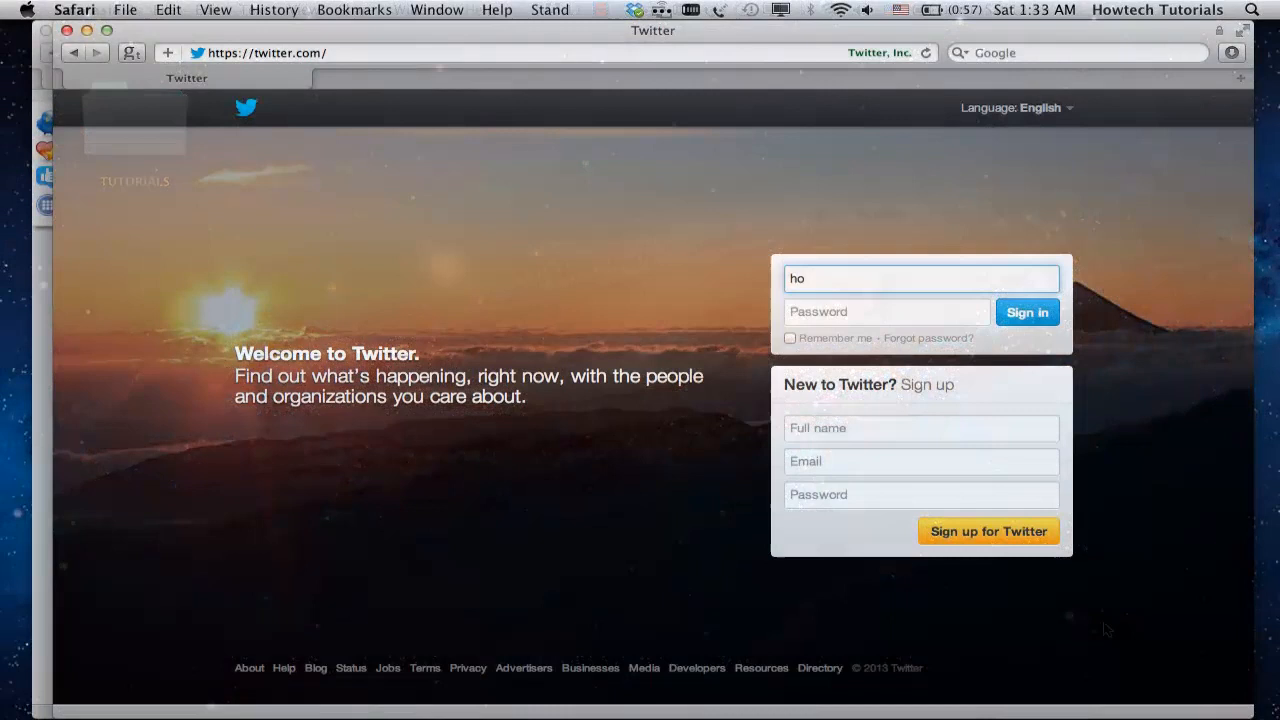
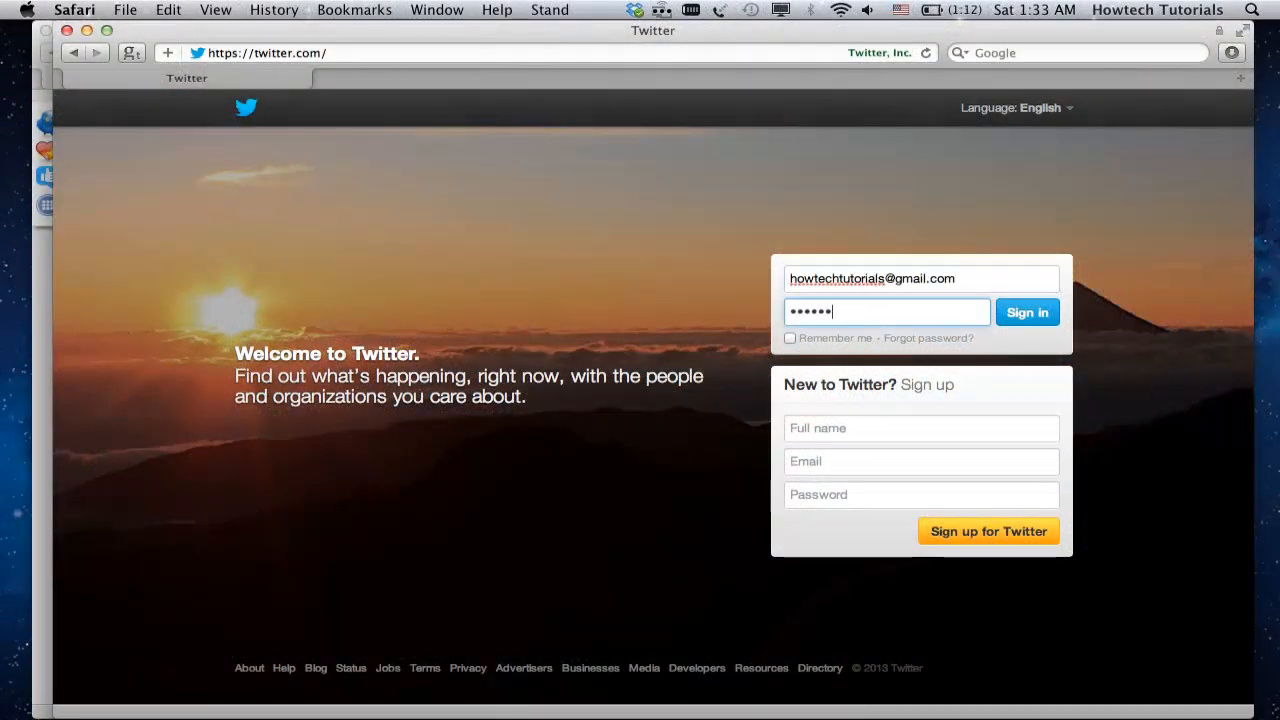
{"action": "type", "text": "who.unfollowed.me/"}
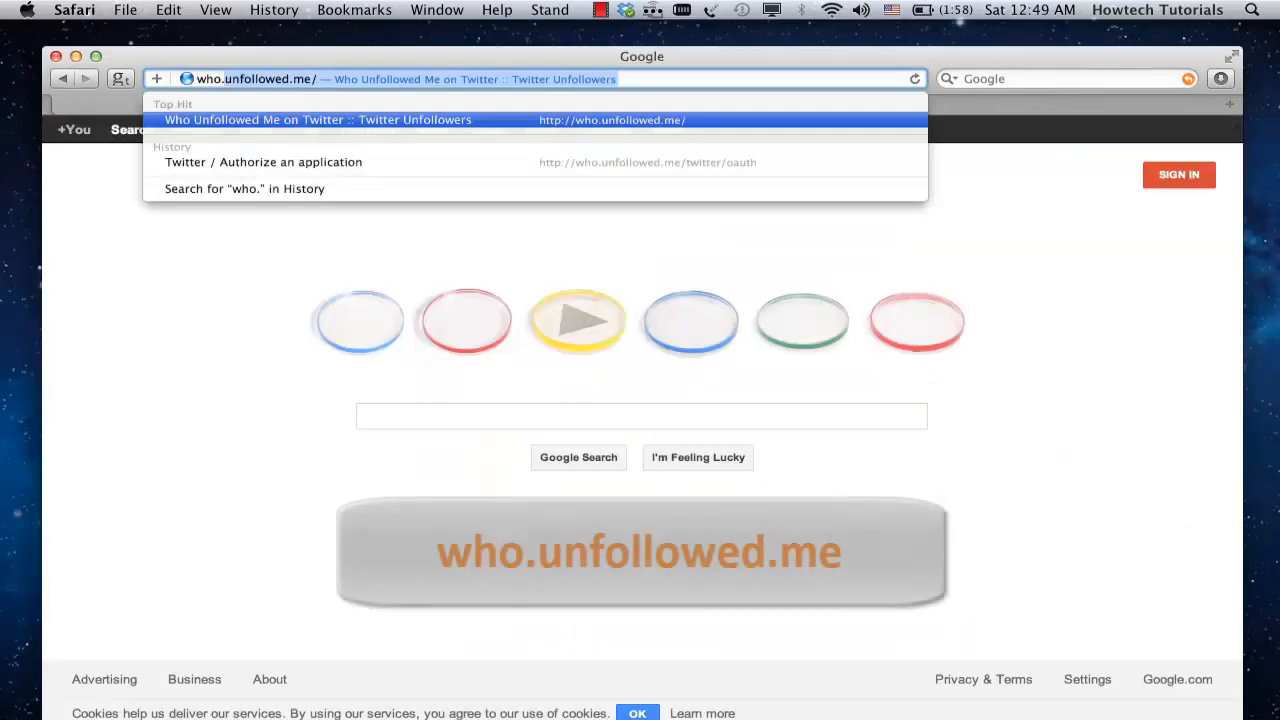
Load who.unfollowed.me from the Top Hit and open its Lite User Dashboard
{"action": "left_click", "coordinate": [318, 120]}
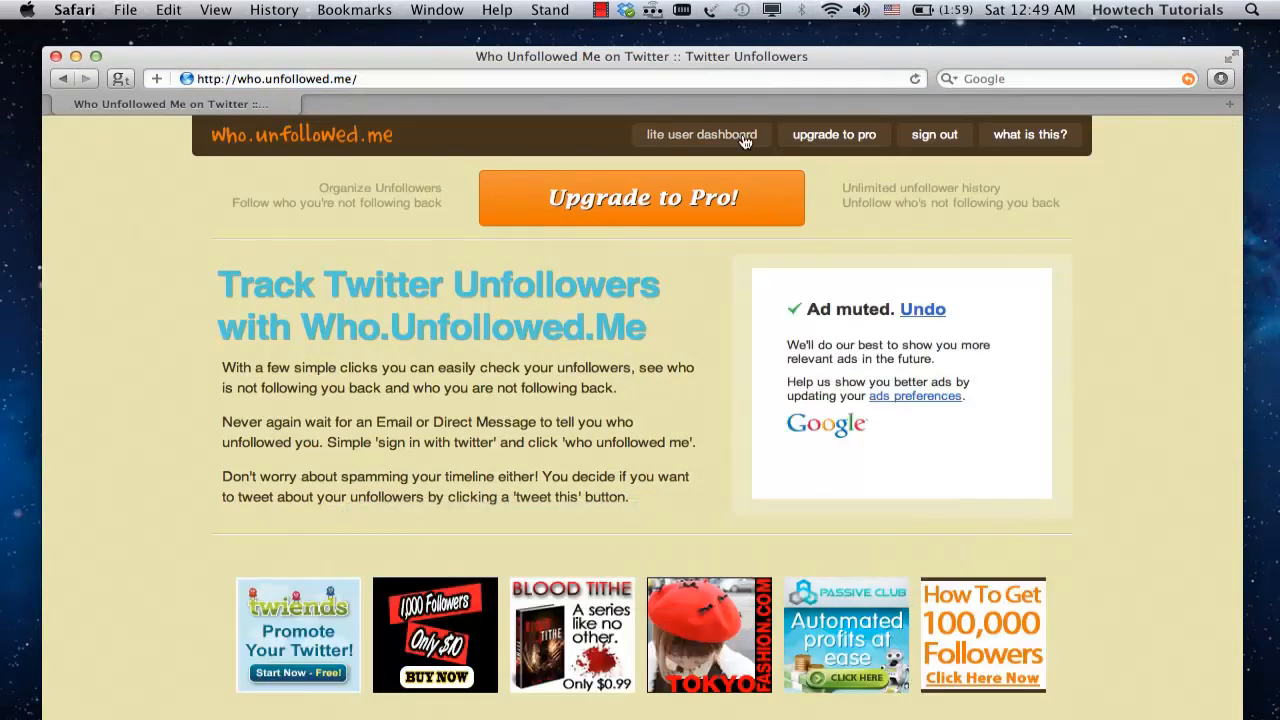
{"action": "left_click", "coordinate": [701, 134]}
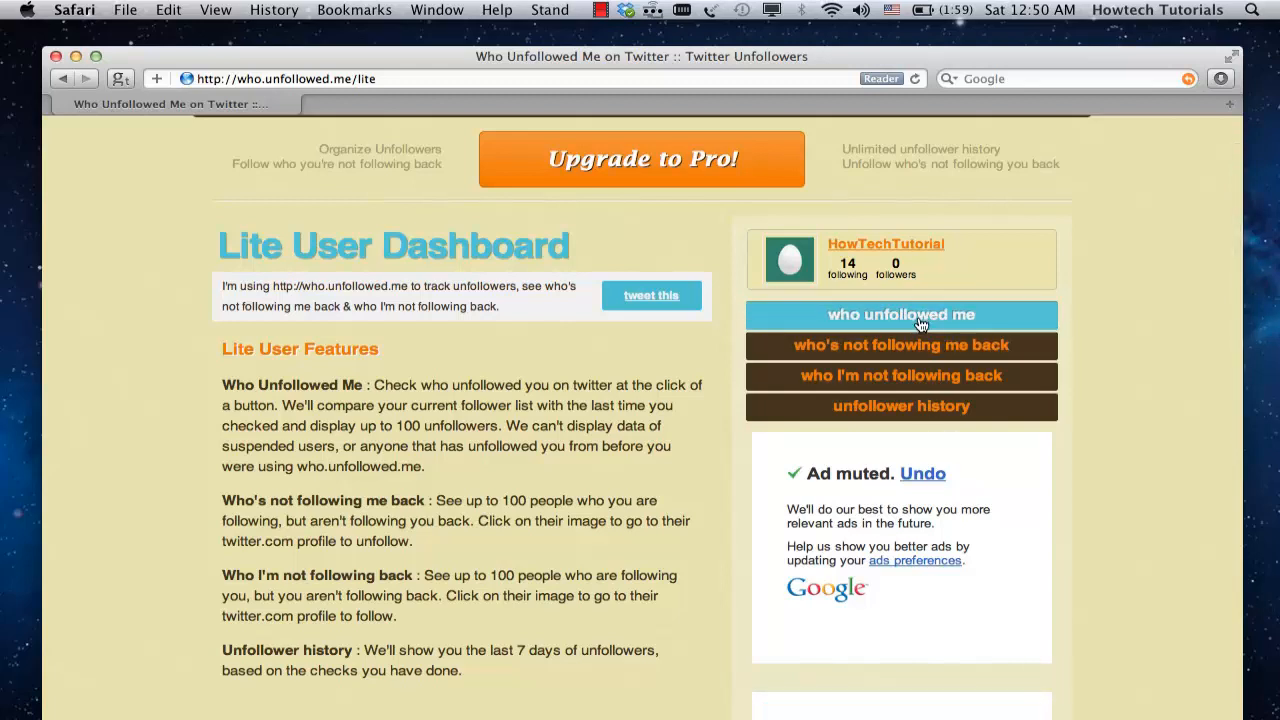
Run the 'who unfollowed me' check, getting a first-time thank-you with no past unfollowers
{"action": "left_click", "coordinate": [901, 314]}
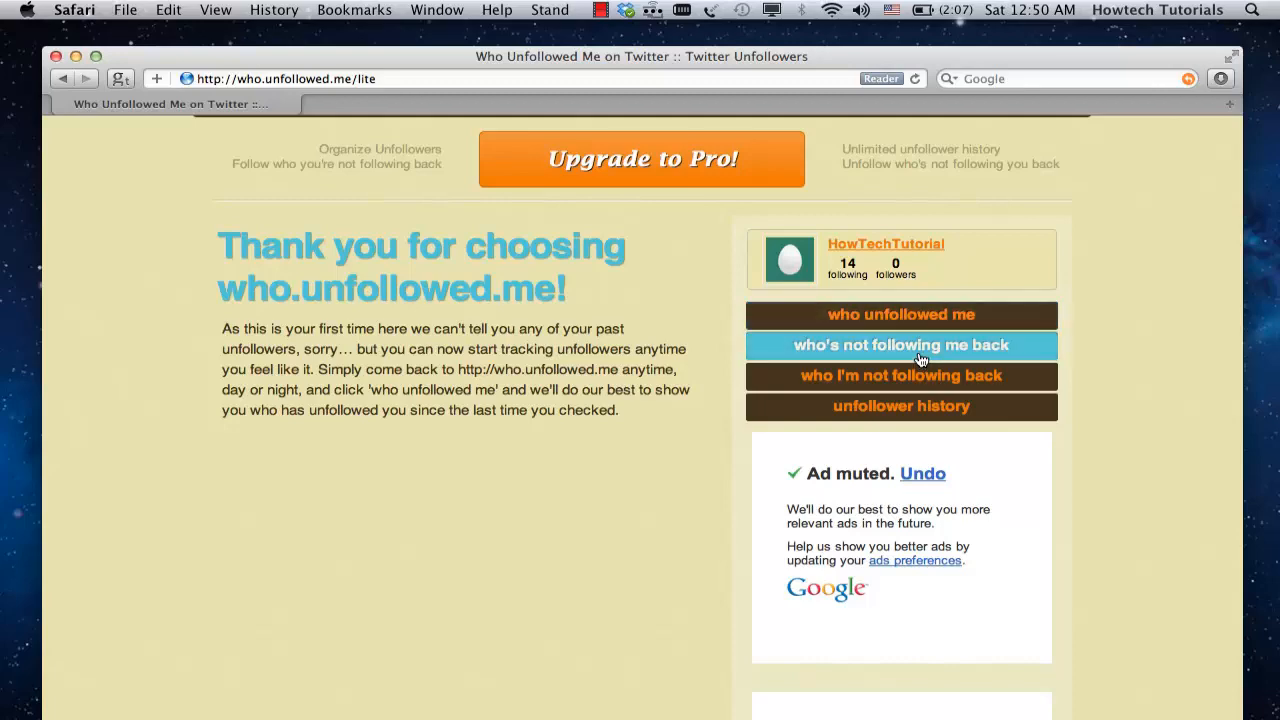
View who's not following back (15 accounts), who I'm not following back (none), and the empty unfollower history
{"action": "left_click", "coordinate": [901, 345]}
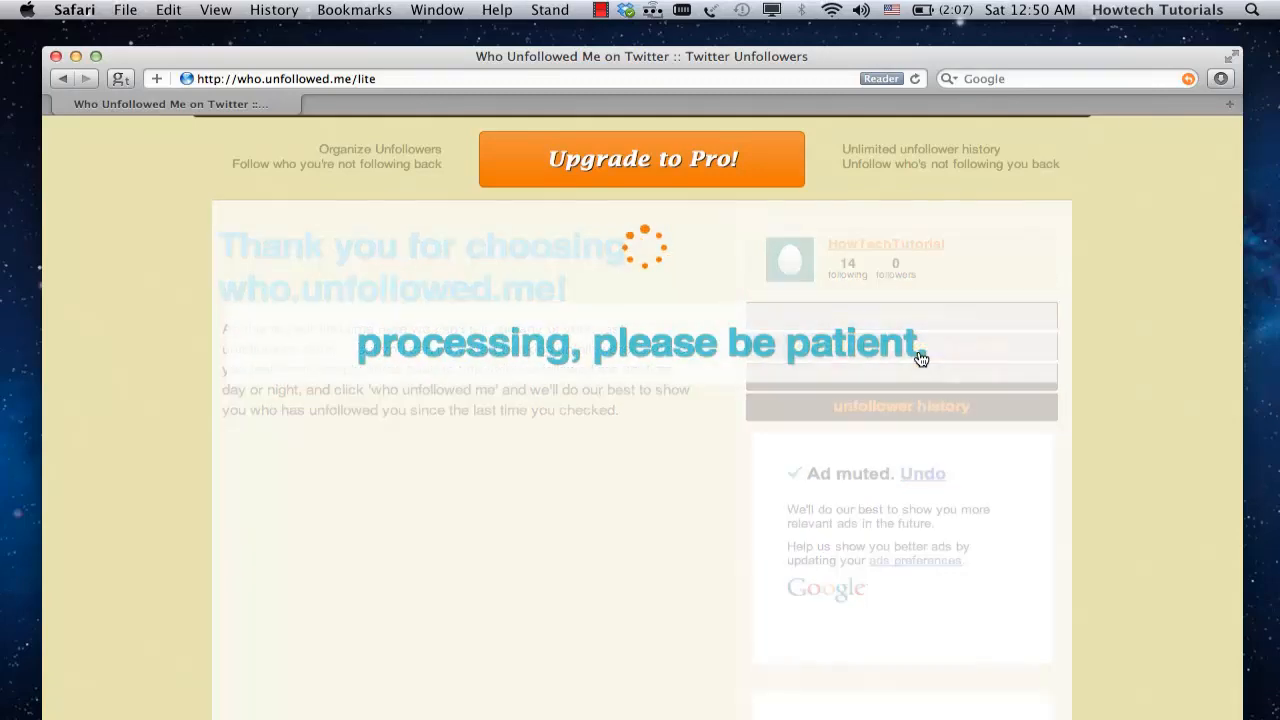
{"action": "left_click", "coordinate": [900, 345]}
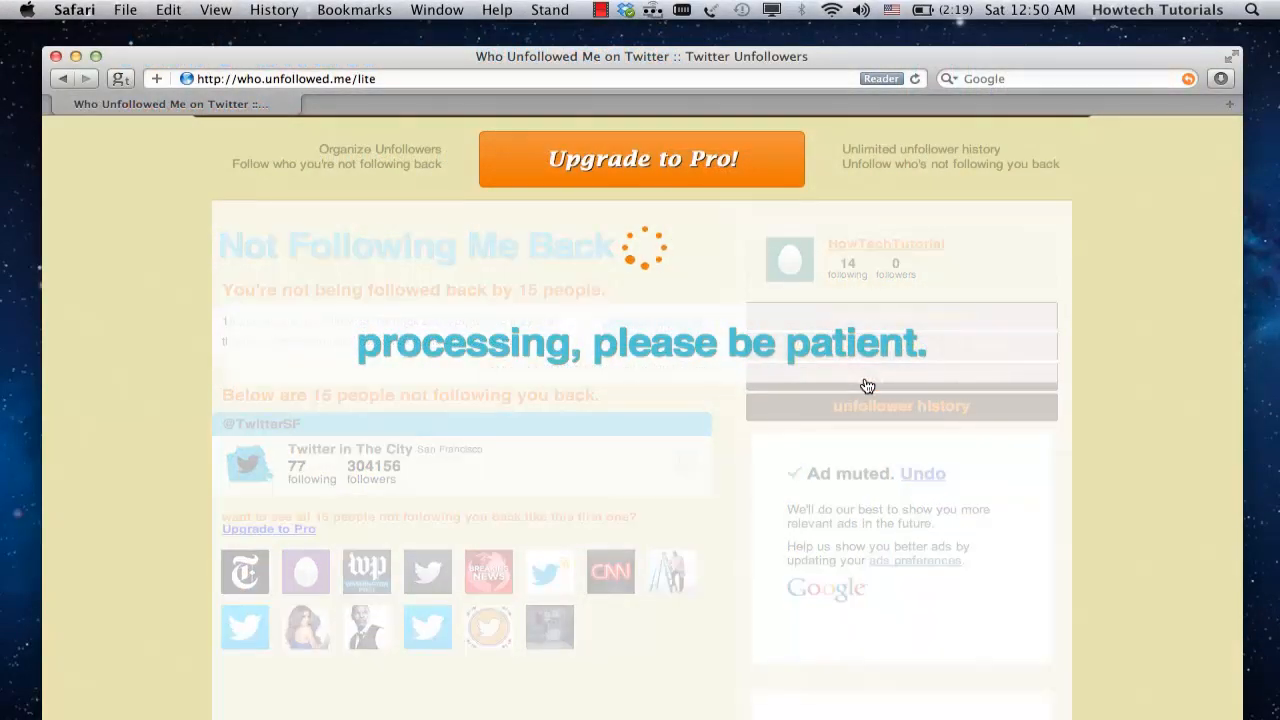
{"action": "left_click", "coordinate": [900, 375]}
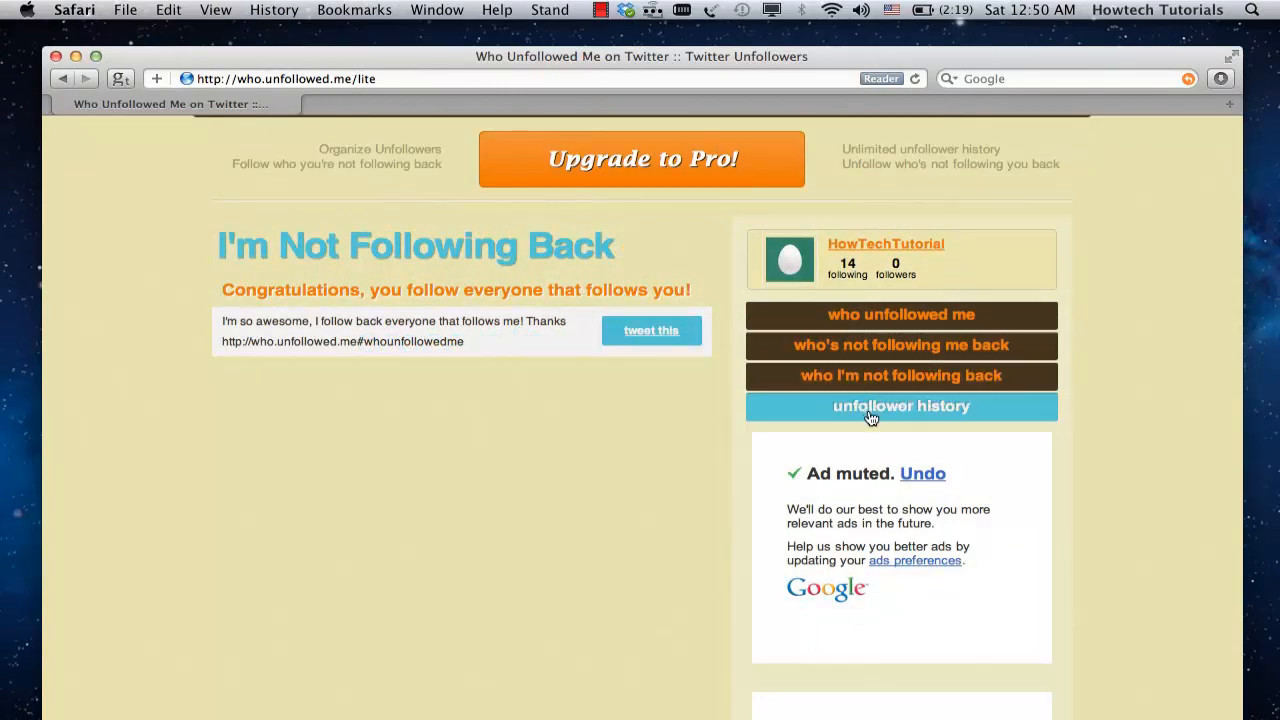
{"action": "left_click", "coordinate": [900, 405]}
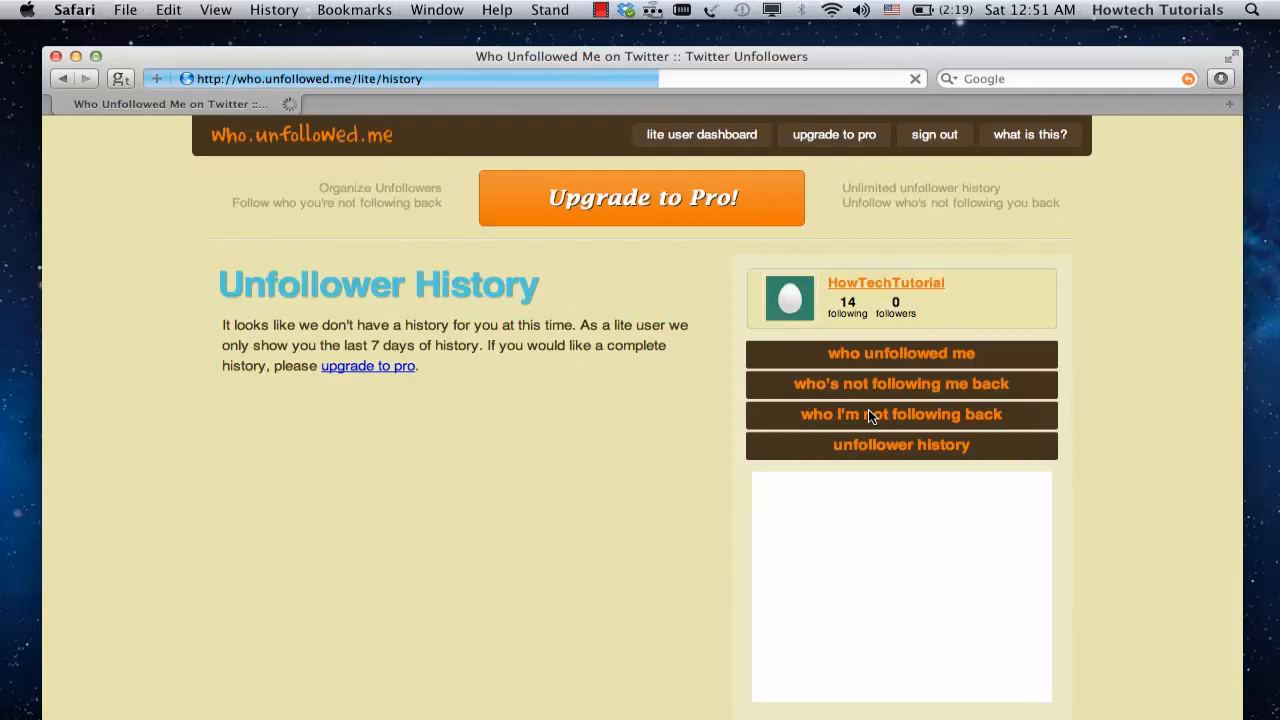